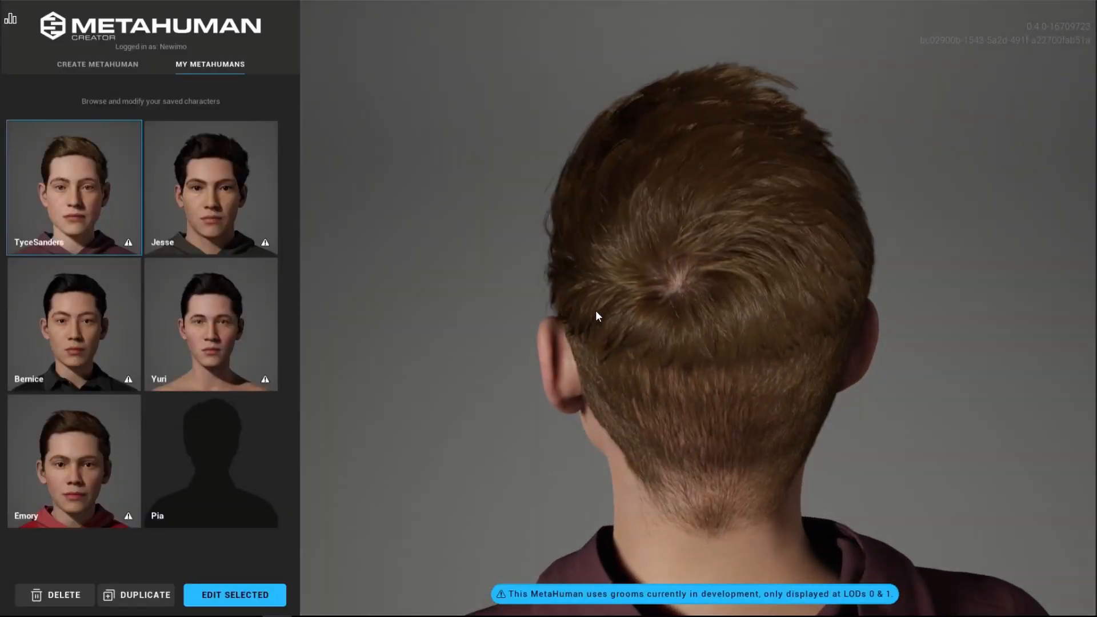
- Orbit the viewport around the MetaHuman's head in the sci-fi corridor
{"action": "left_click_drag", "start_coordinate": [598, 316], "coordinate": [791, 280]}
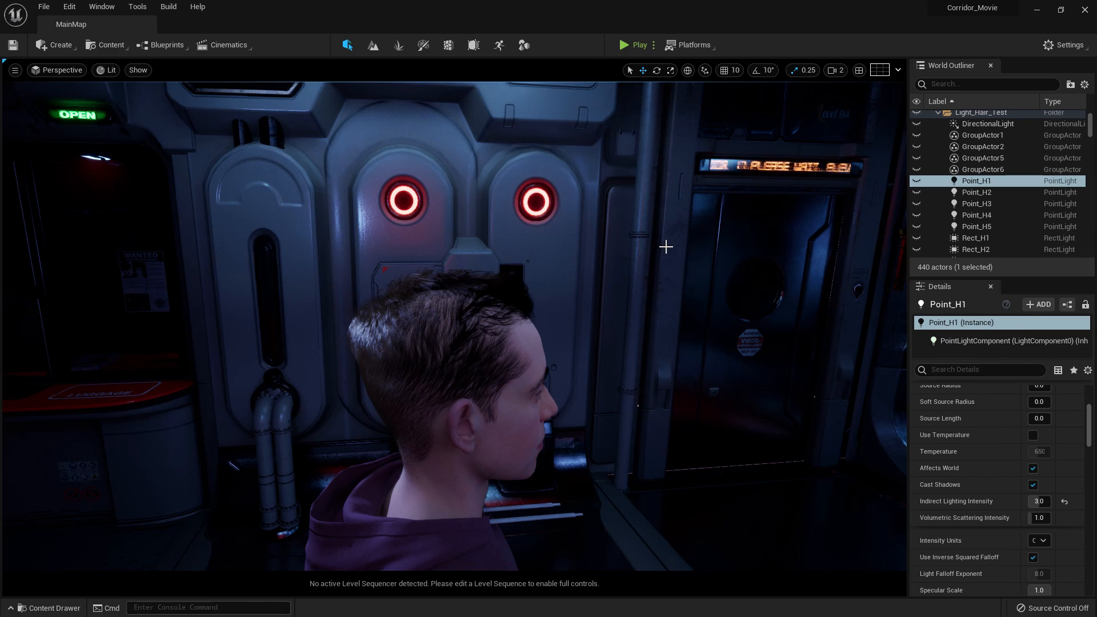
{"action": "mouse_move", "coordinate": [573, 308]}
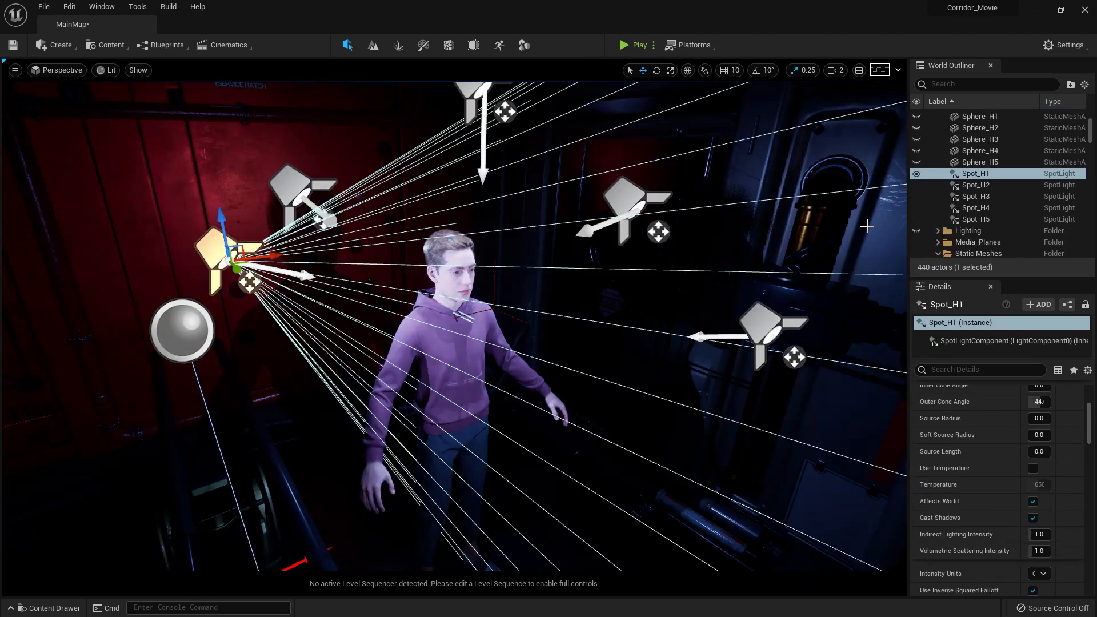
{"action": "mouse_move", "coordinate": [740, 229]}
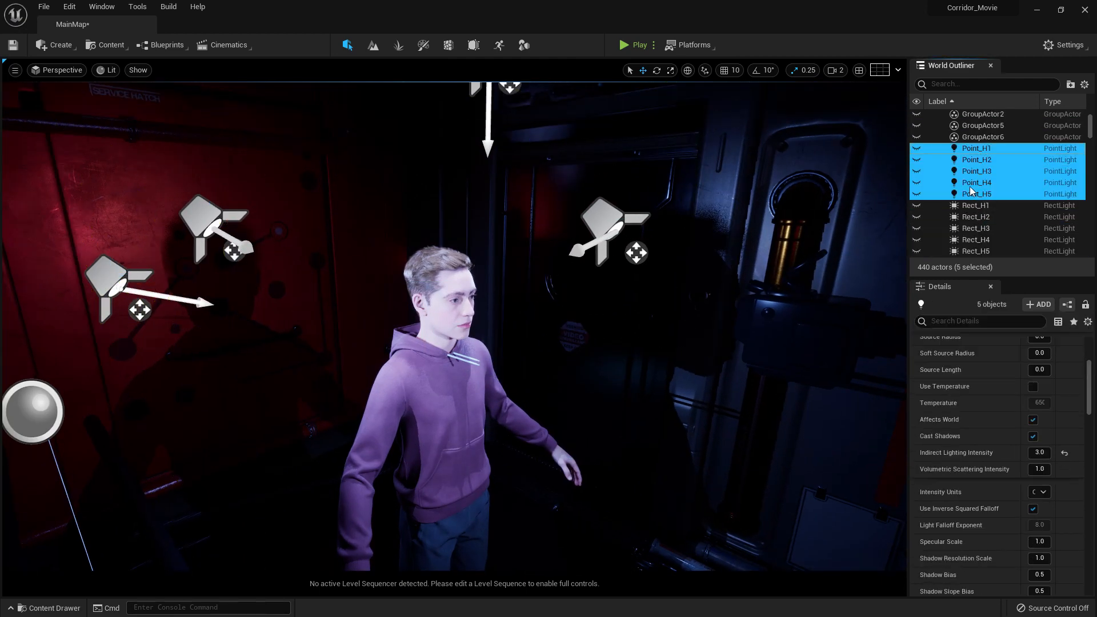
- Scroll the point lights' Details to Indirect Lighting Intensity, set at 3.0
{"action": "scroll", "scroll_direction": "down", "scroll_amount": 3}
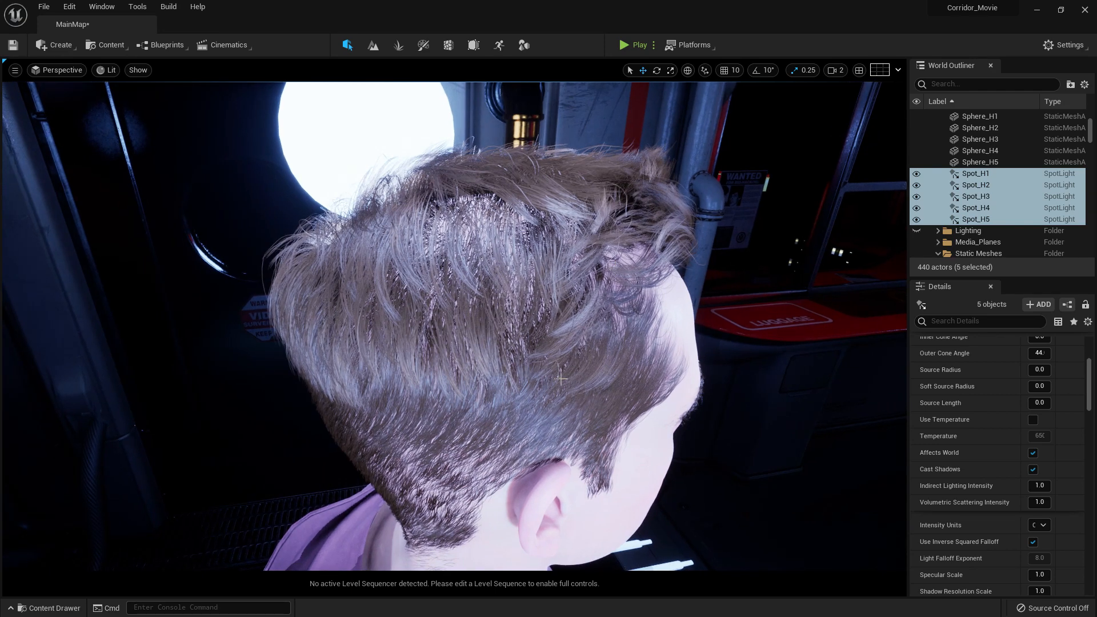
- Hide Spot_H1–H5 and show Point_H1–H5 to light the hair
{"action": "left_click", "coordinate": [979, 153]}
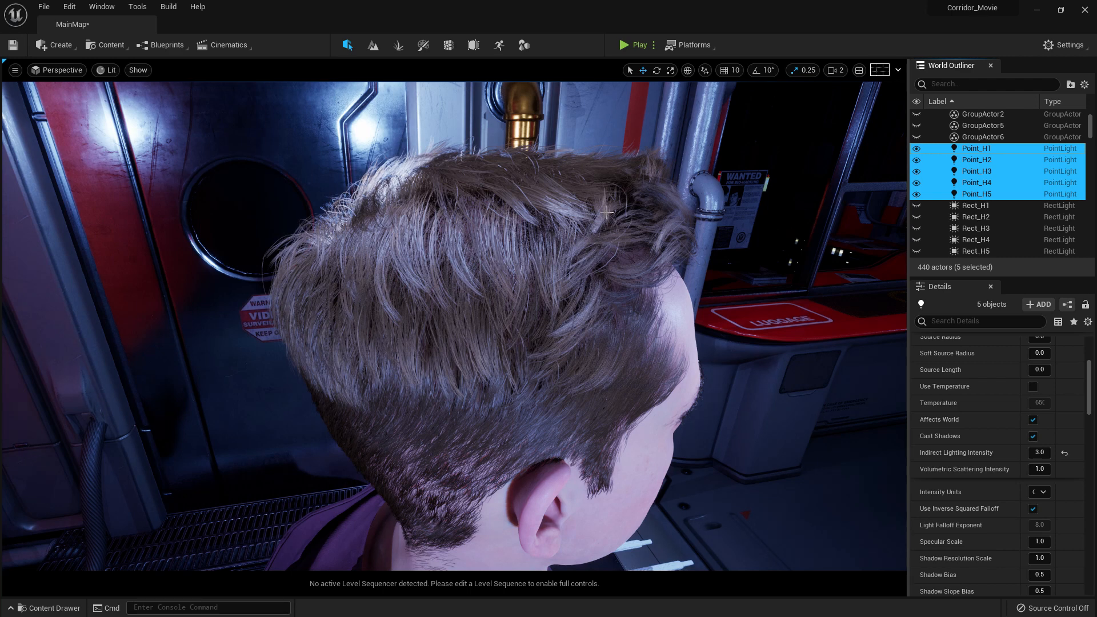
{"action": "mouse_move", "coordinate": [610, 292]}
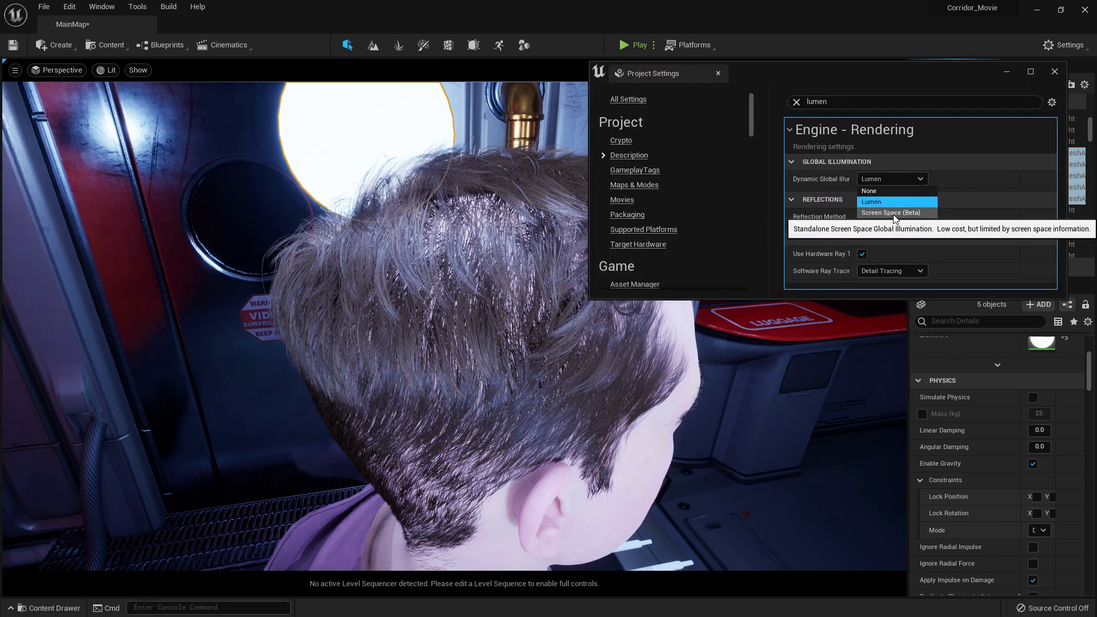
- Try Screen Space (Beta) global illumination, then set the method back to Lumen
{"action": "left_click", "coordinate": [889, 213]}
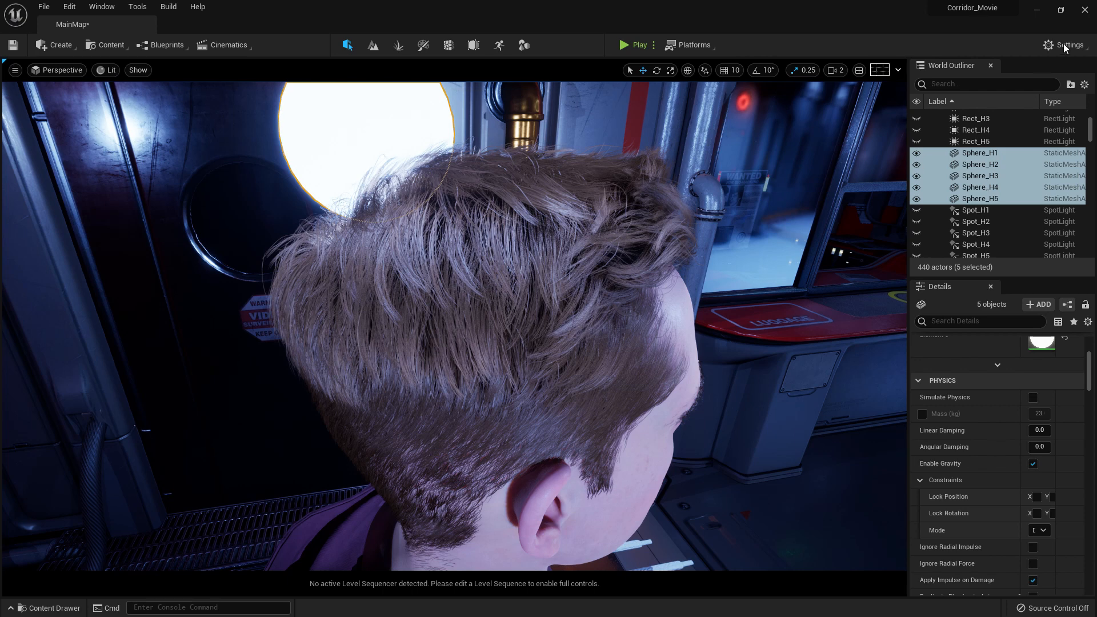
{"action": "left_click", "coordinate": [1064, 44]}
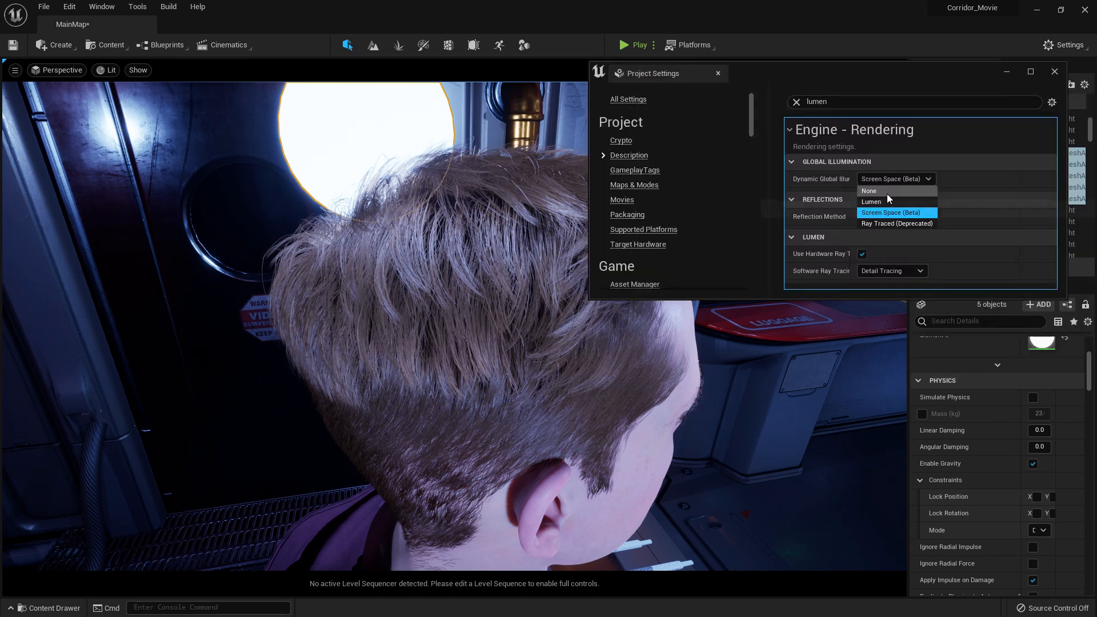
{"action": "left_click", "coordinate": [871, 201]}
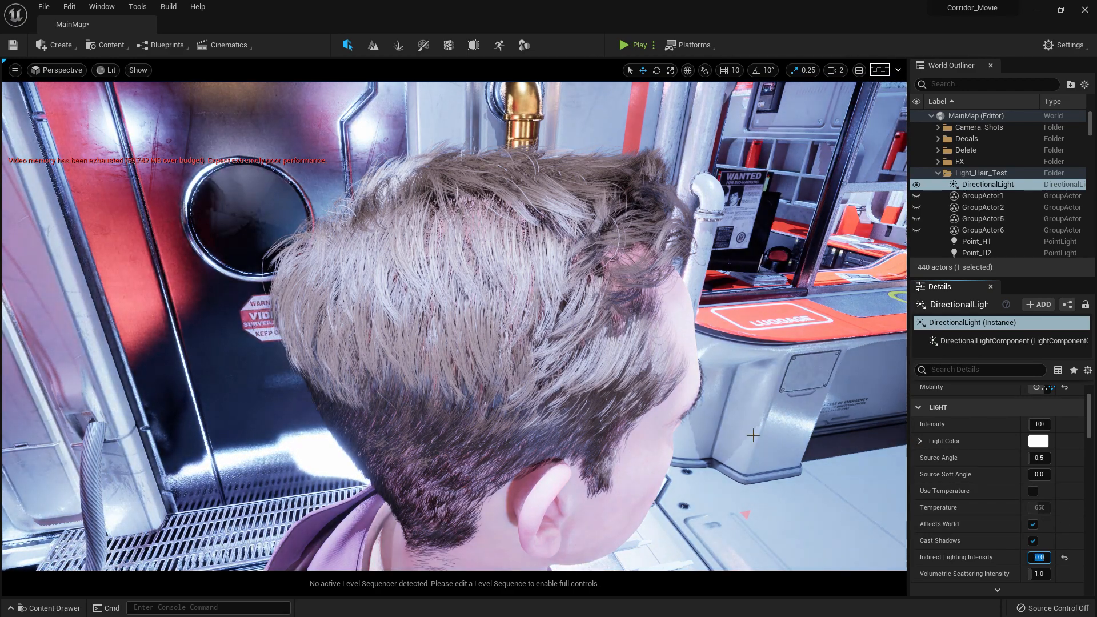
- Set the directional light's Indirect Lighting Intensity to 500
{"action": "type", "text": "500"}
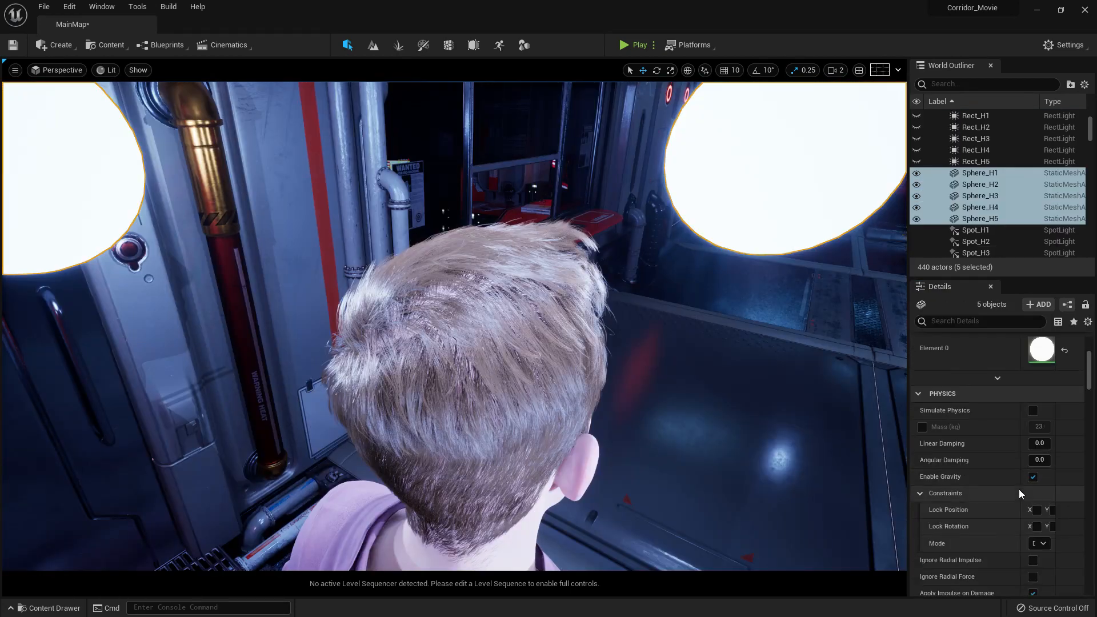
- Filter Details for lighting, then uncheck and re-check the spheres' Affect Dynamic Indirect Lighting
{"action": "scroll", "scroll_direction": "down", "scroll_amount": 3}
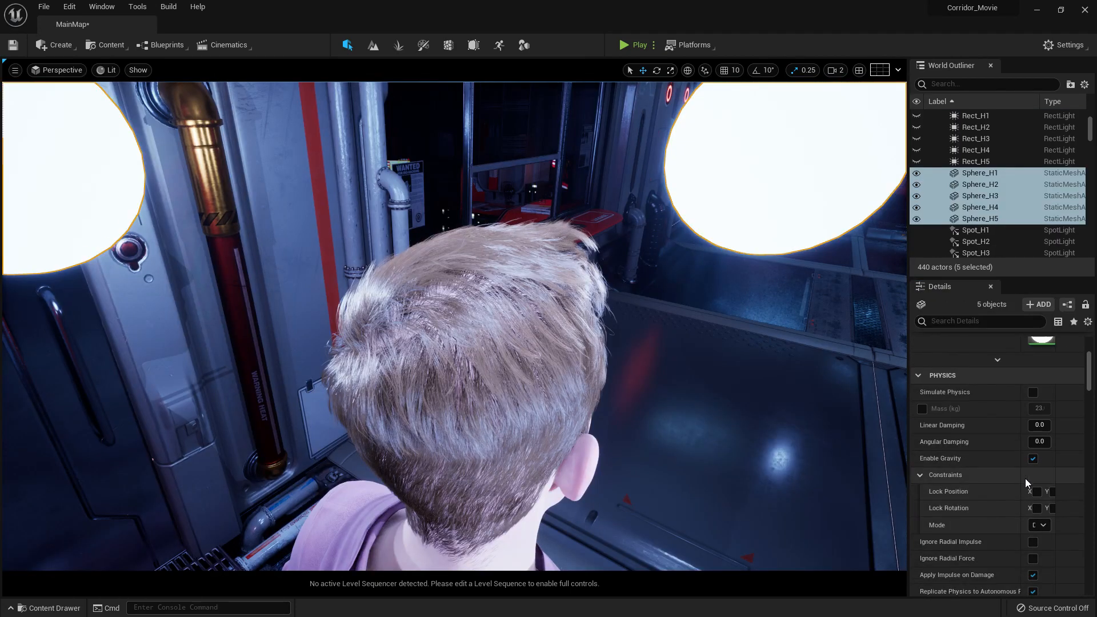
{"action": "scroll", "scroll_direction": "down", "scroll_amount": 3}
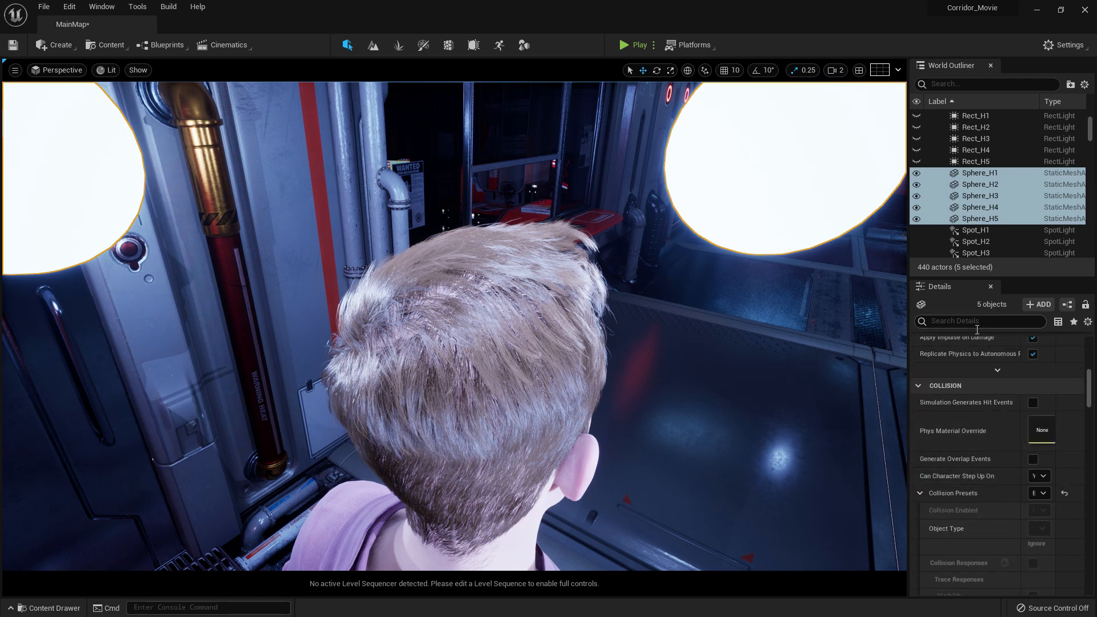
{"action": "type", "text": "lighting"}
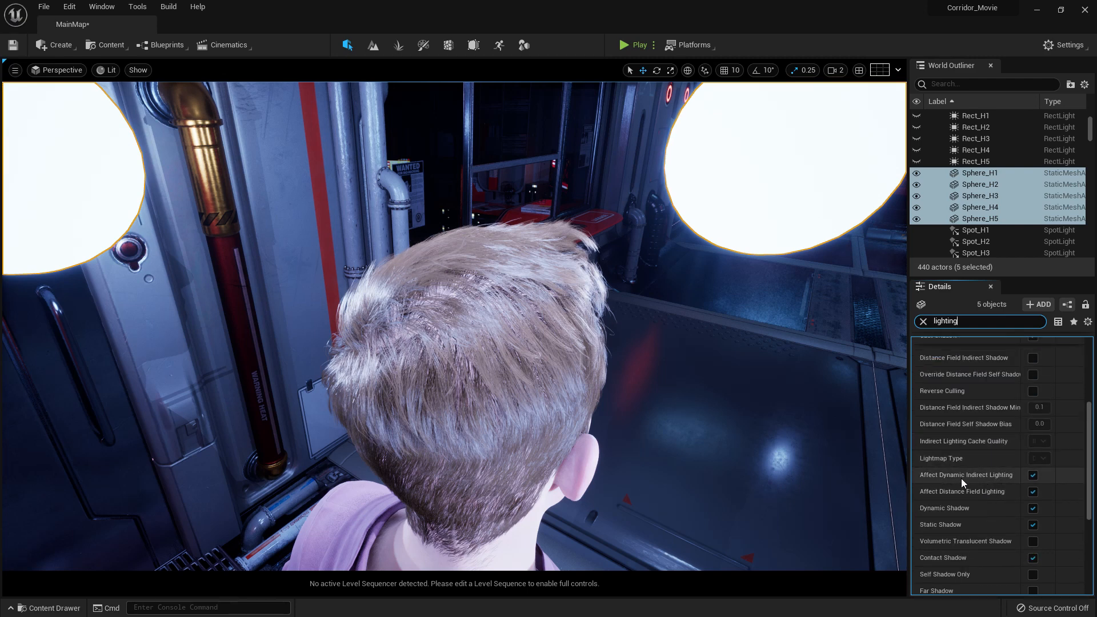
{"action": "left_click", "coordinate": [1033, 474]}
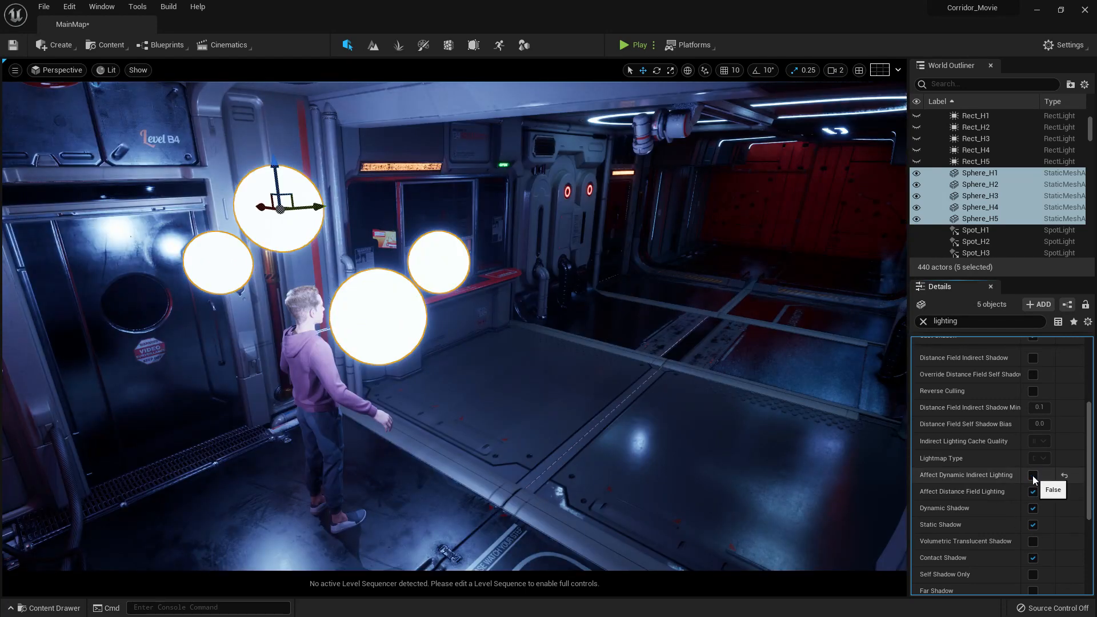
{"action": "left_click", "coordinate": [1032, 475]}
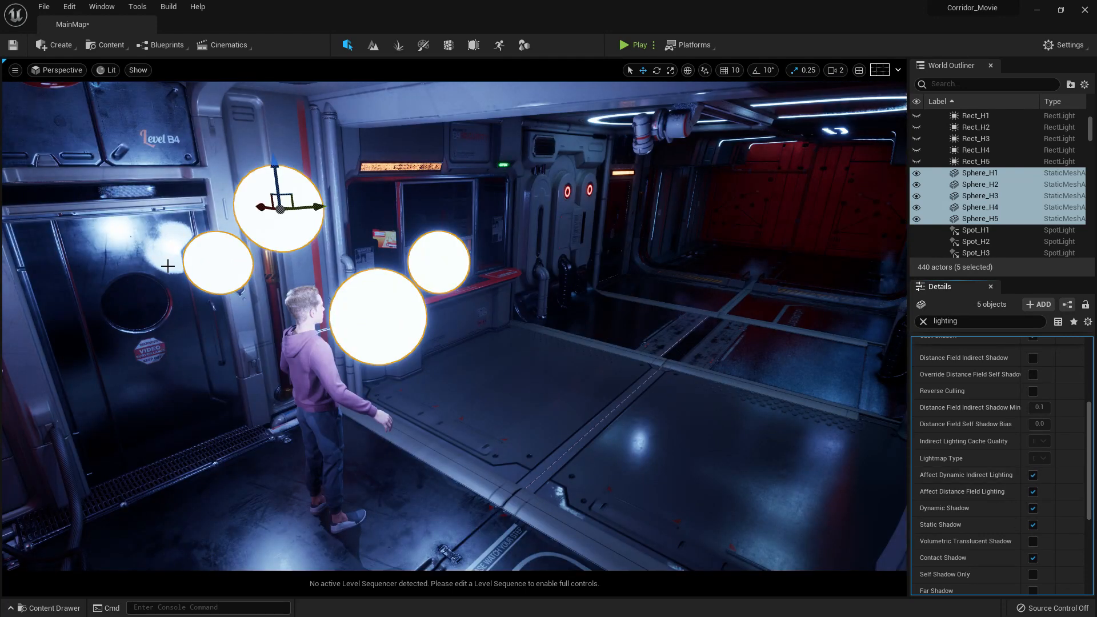
{"action": "mouse_move", "coordinate": [158, 255]}
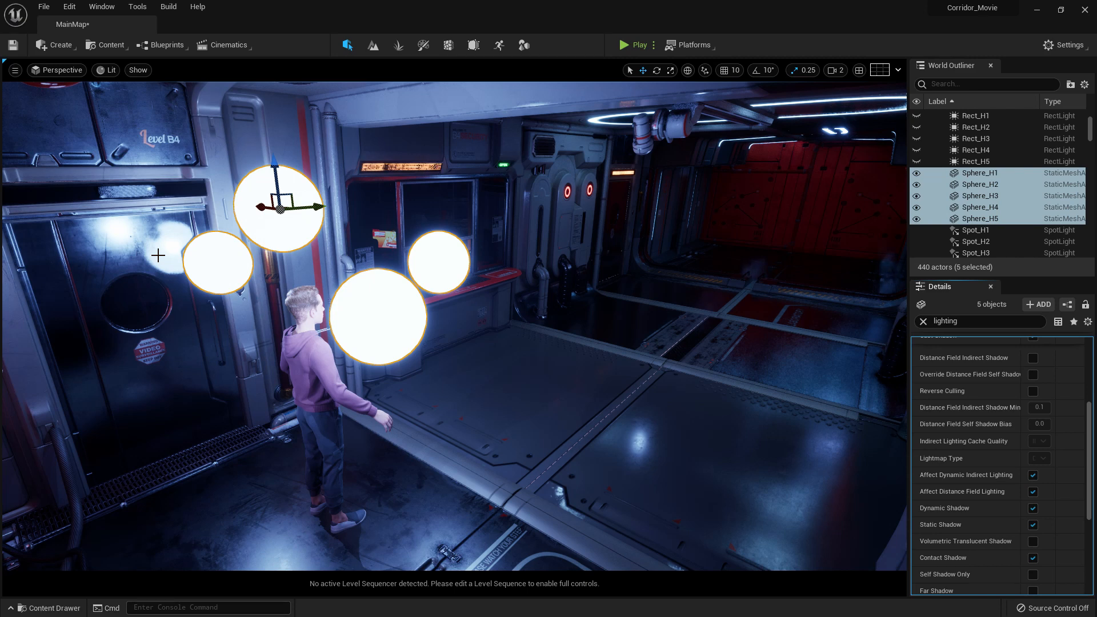
{"action": "mouse_move", "coordinate": [1068, 484]}
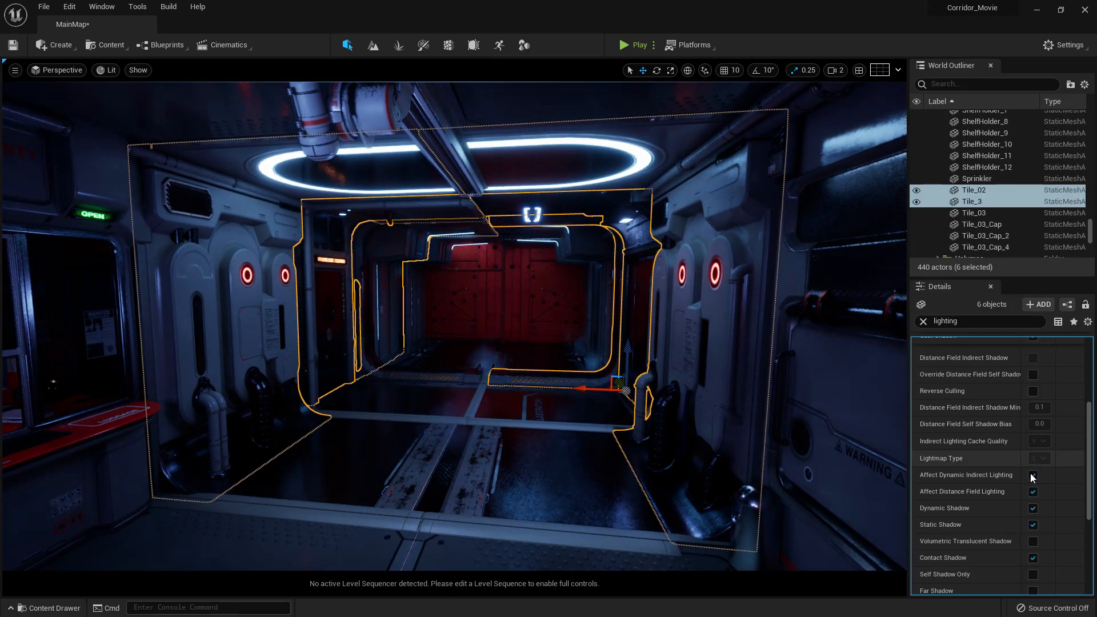
- Repeatedly toggle the Tile meshes' Affect Dynamic Indirect Lighting while watching the red doorway
{"action": "left_click", "coordinate": [1033, 474]}
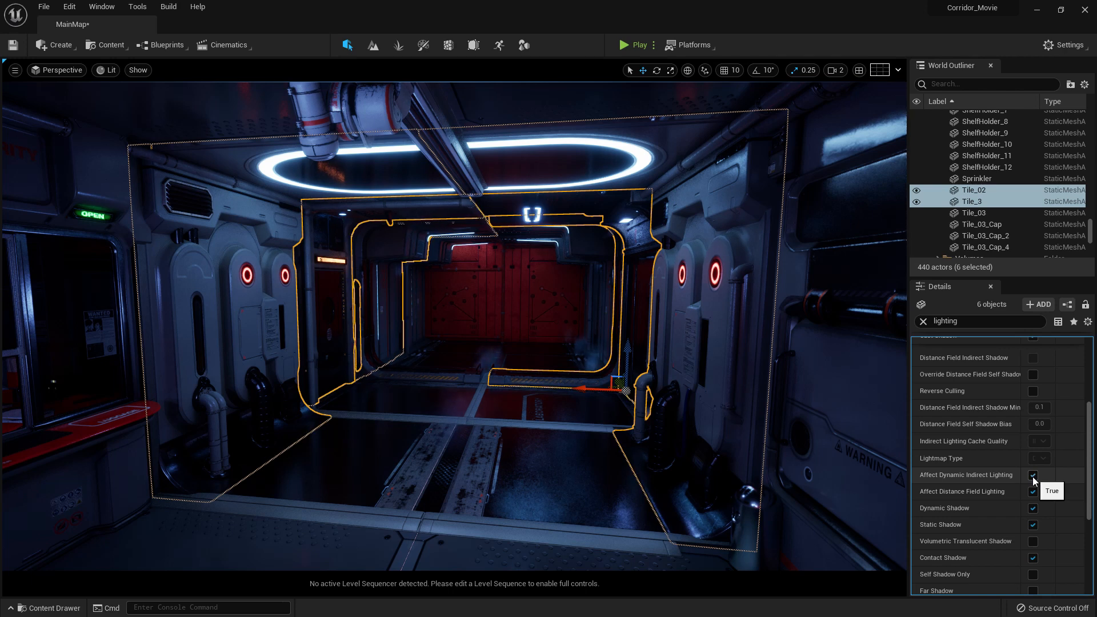
{"action": "left_click", "coordinate": [1031, 475]}
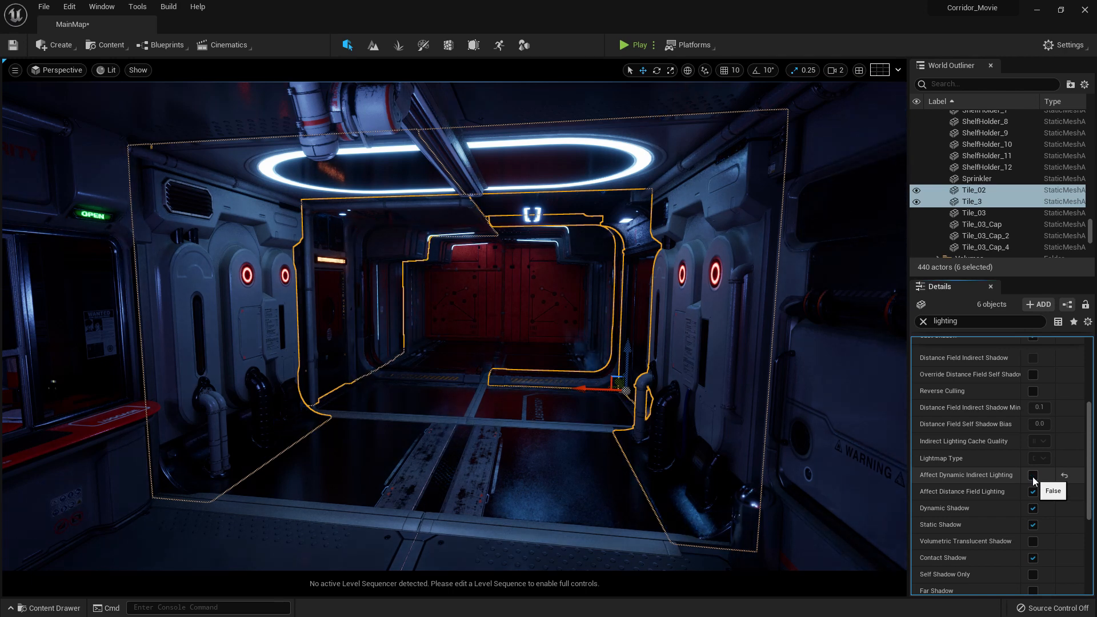
{"action": "left_click", "coordinate": [1032, 474]}
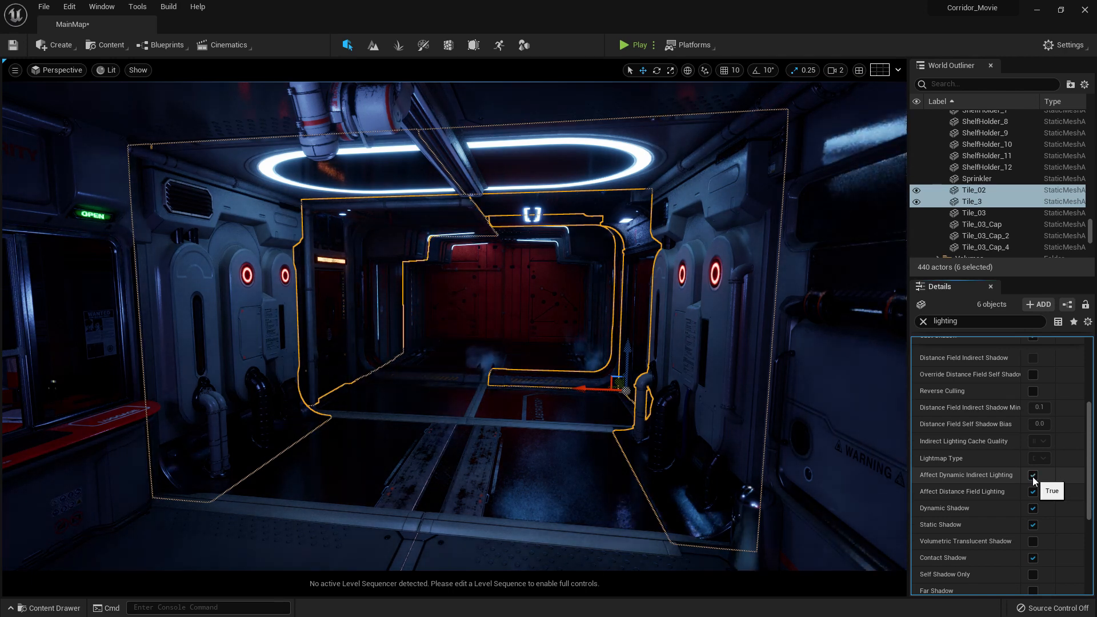
{"action": "left_click", "coordinate": [1032, 474]}
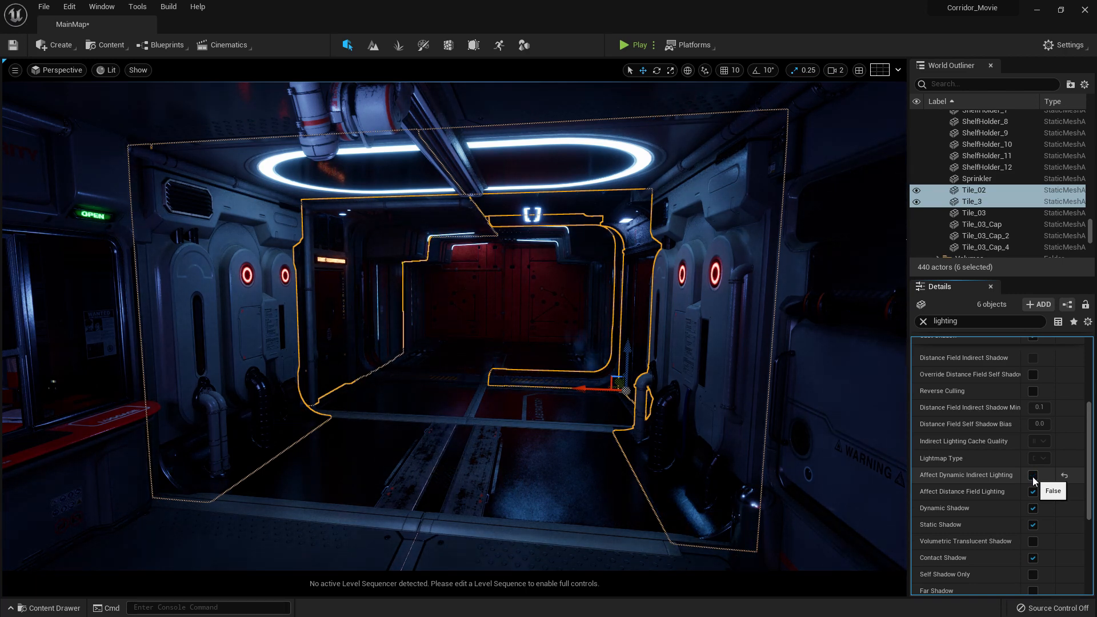
{"action": "left_click", "coordinate": [1032, 475]}
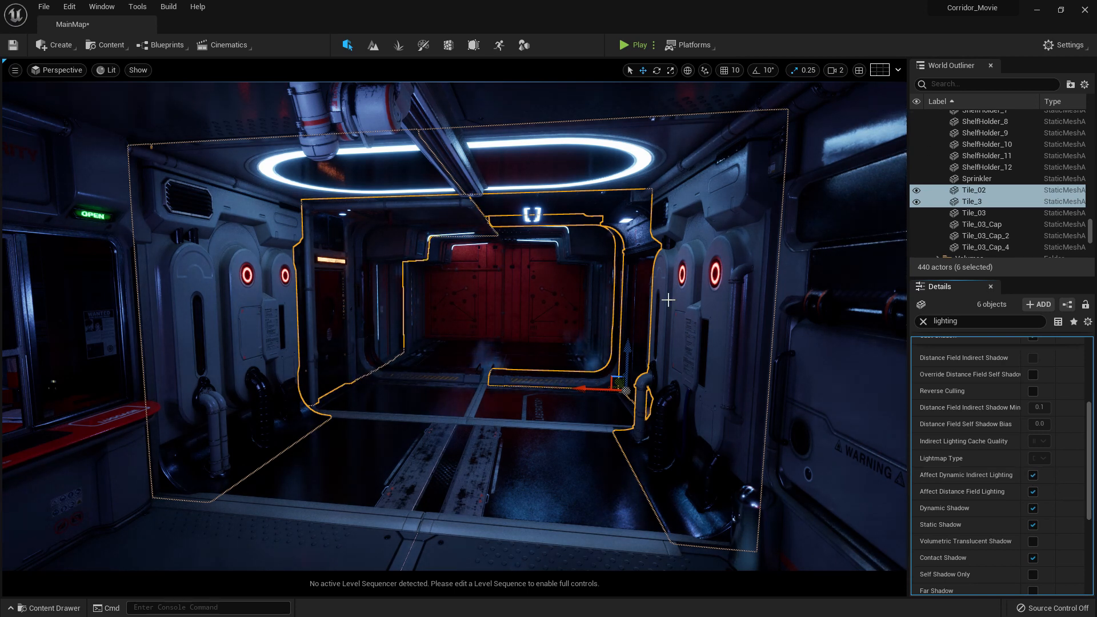
{"action": "left_click", "coordinate": [1032, 474]}
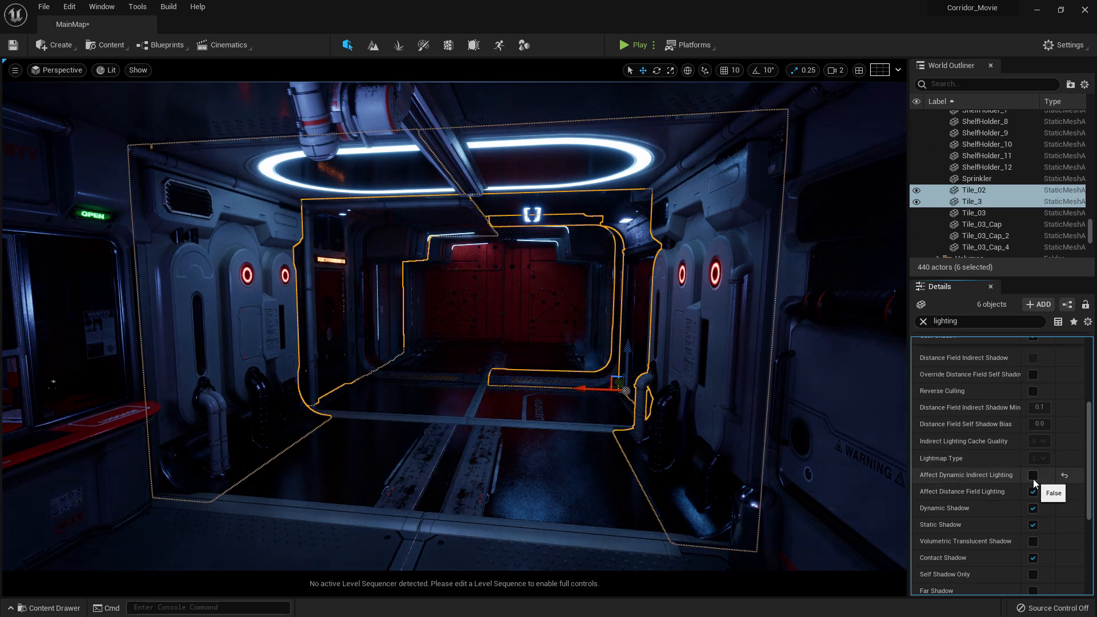
{"action": "left_click", "coordinate": [1032, 475]}
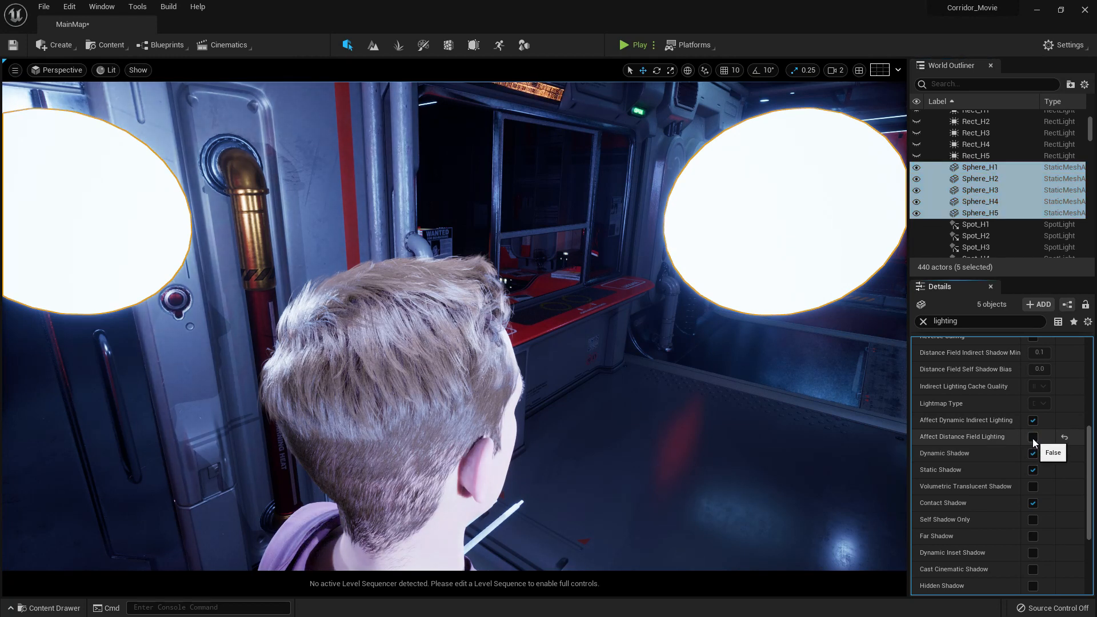
- Re-enable the spheres' Affect Distance Field Lighting and test Volumetric Translucent Shadow, leaving it off
{"action": "left_click", "coordinate": [1032, 435]}
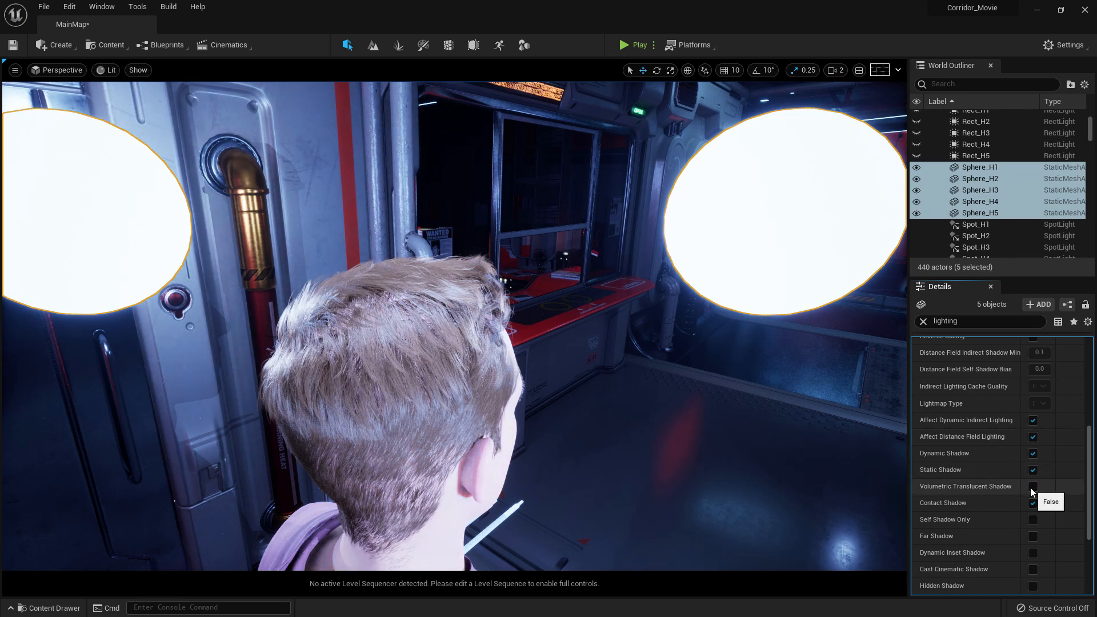
{"action": "left_click", "coordinate": [1032, 486]}
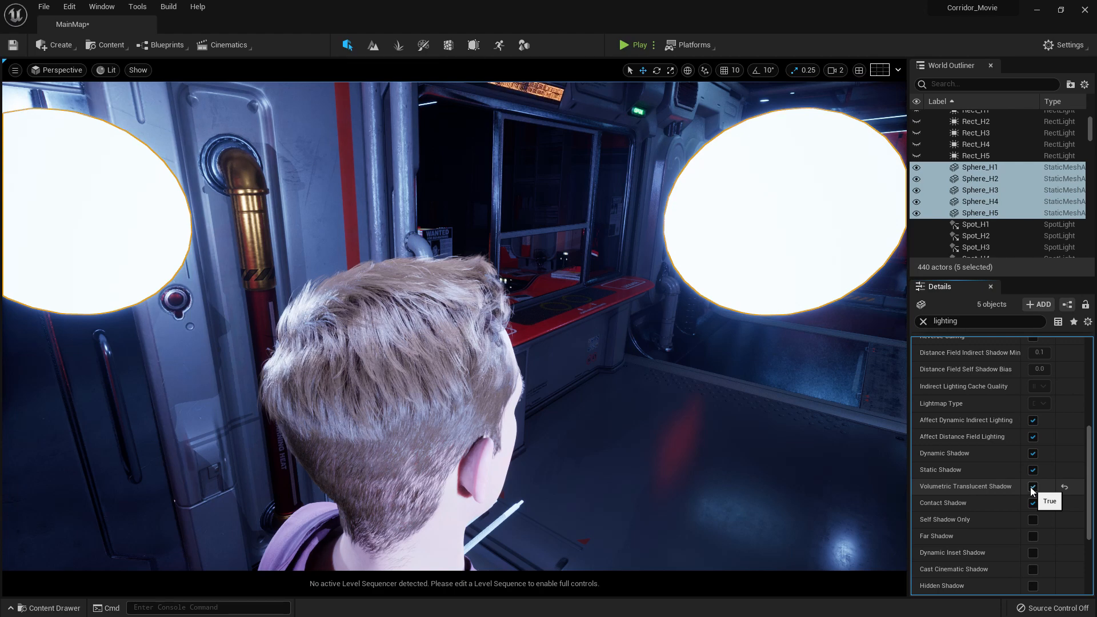
{"action": "left_click", "coordinate": [1032, 486]}
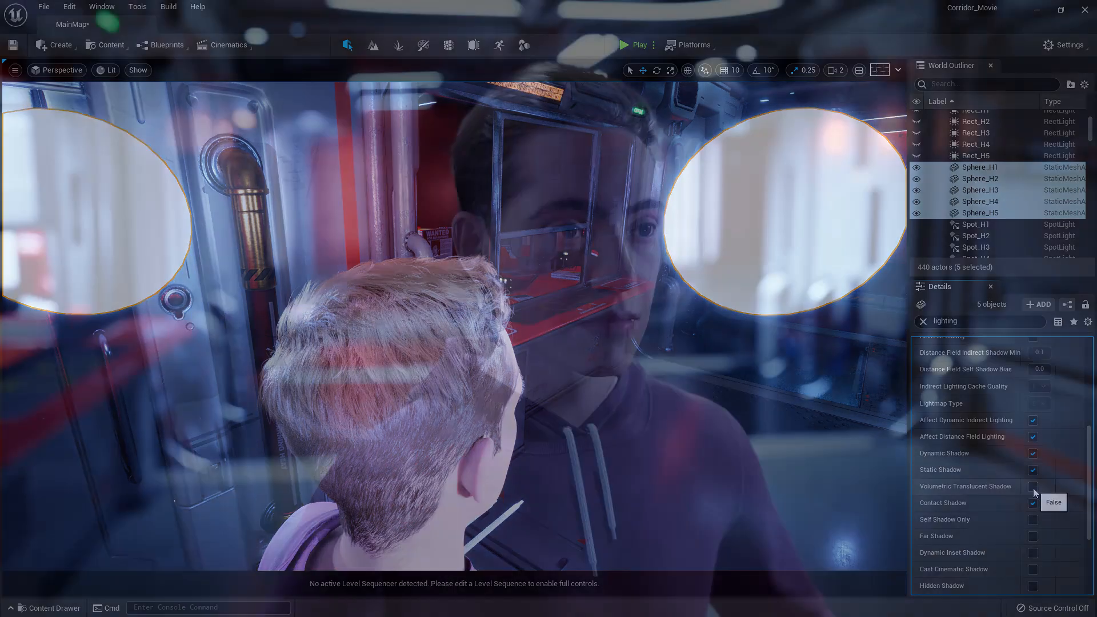